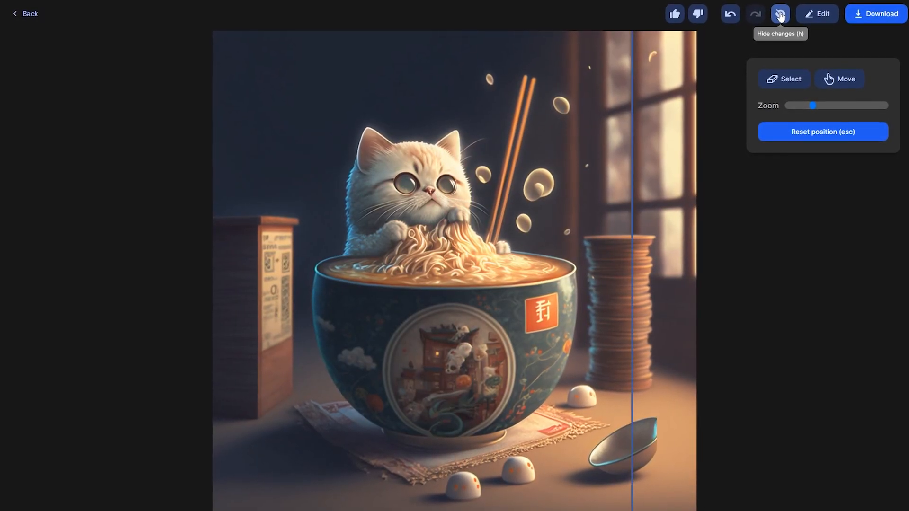
# Compare the bubble-free cat-in-ramen image against the original using Hide changes.
pyautogui.click(779, 13)
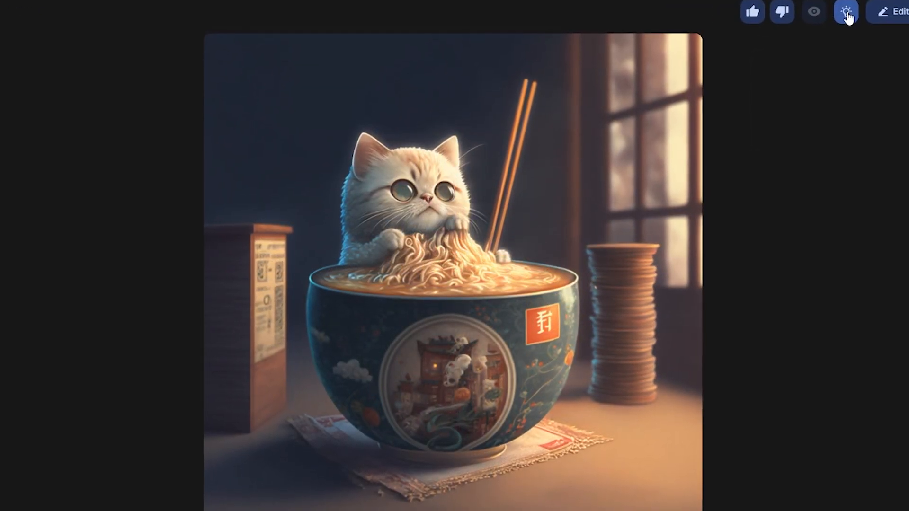
pyautogui.click(845, 11)
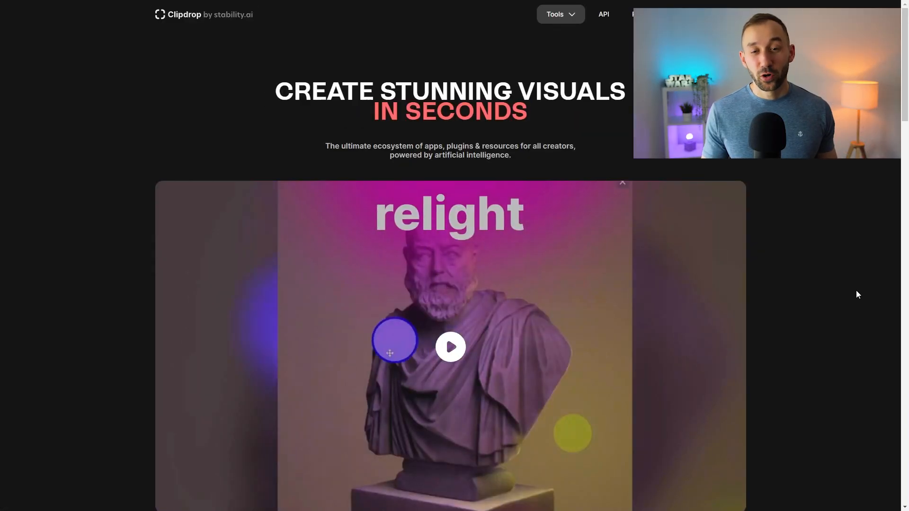
# Scroll down the Clipdrop tools grid and open the Cleanup tool.
pyautogui.scroll(-3)
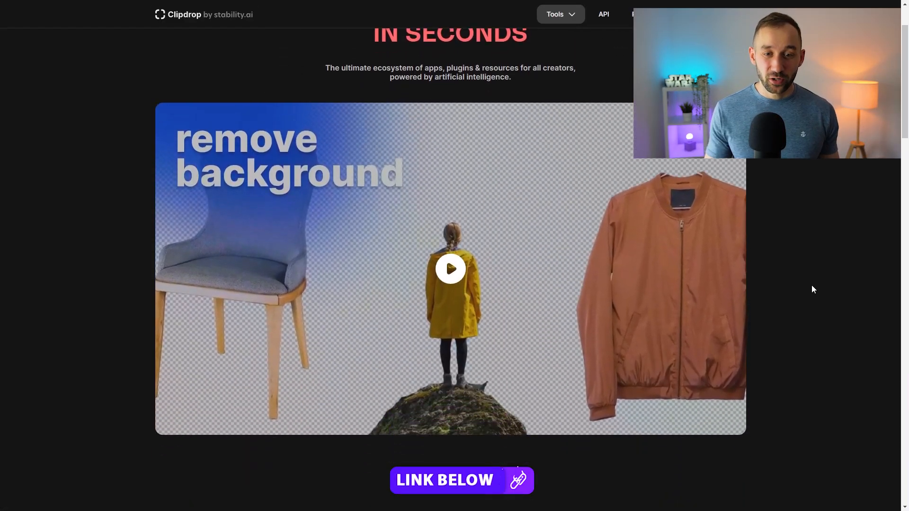
pyautogui.scroll(-3)
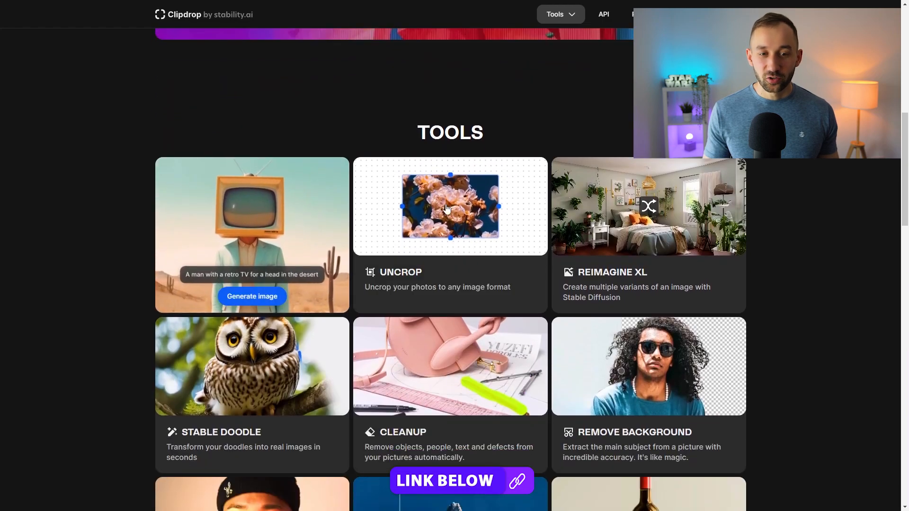
pyautogui.scroll(-3)
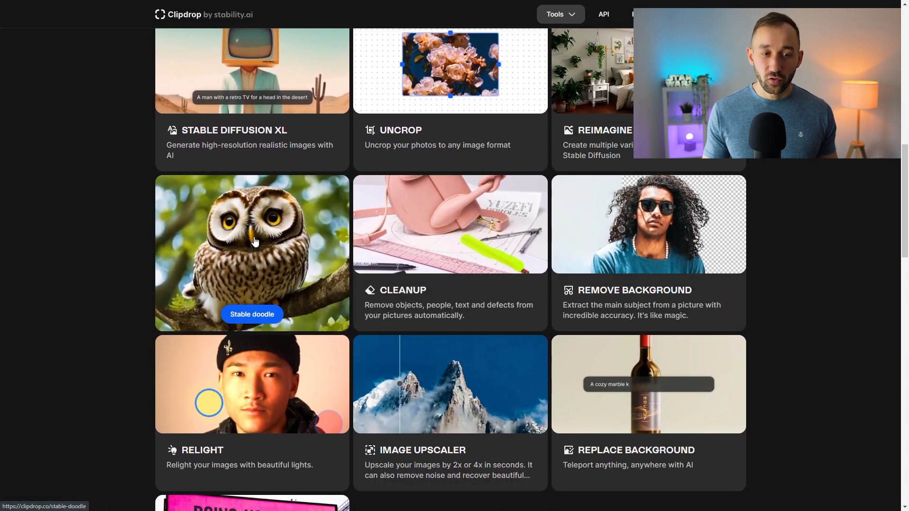
pyautogui.scroll(-3)
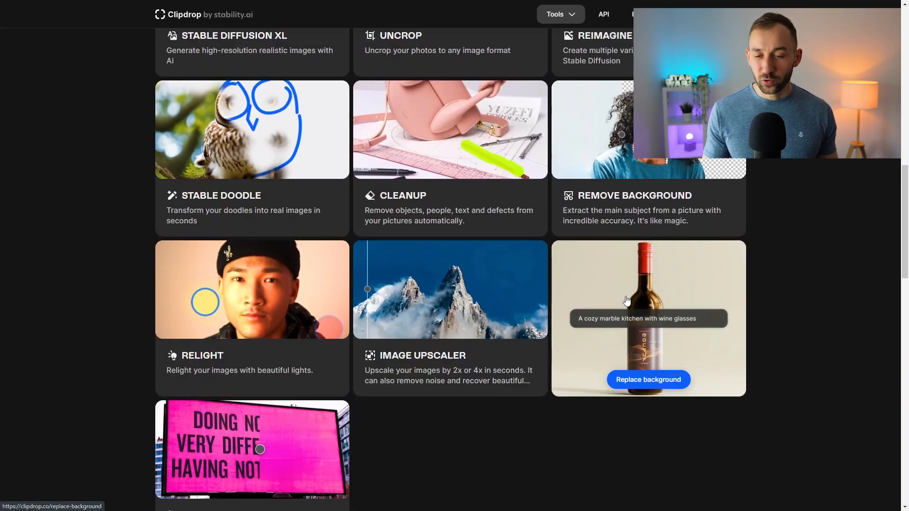
pyautogui.moveTo(485, 313)
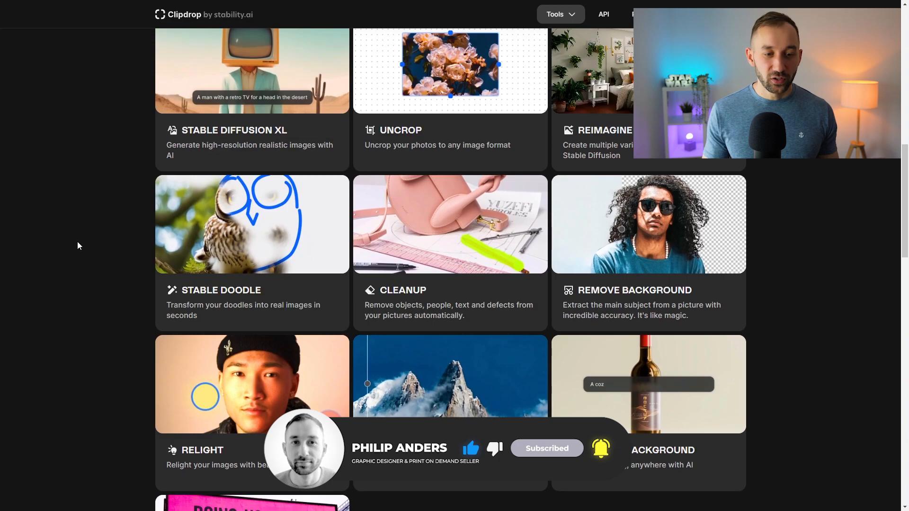
pyautogui.scroll(-3)
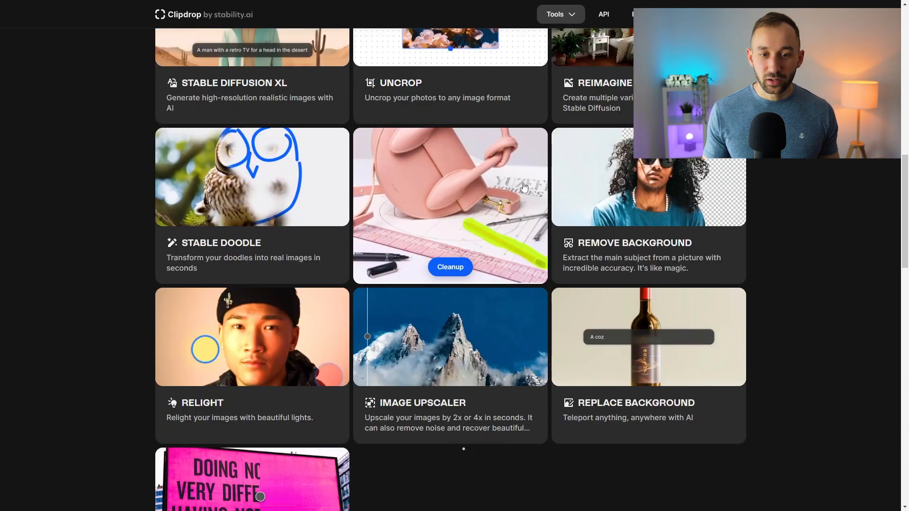
pyautogui.click(450, 266)
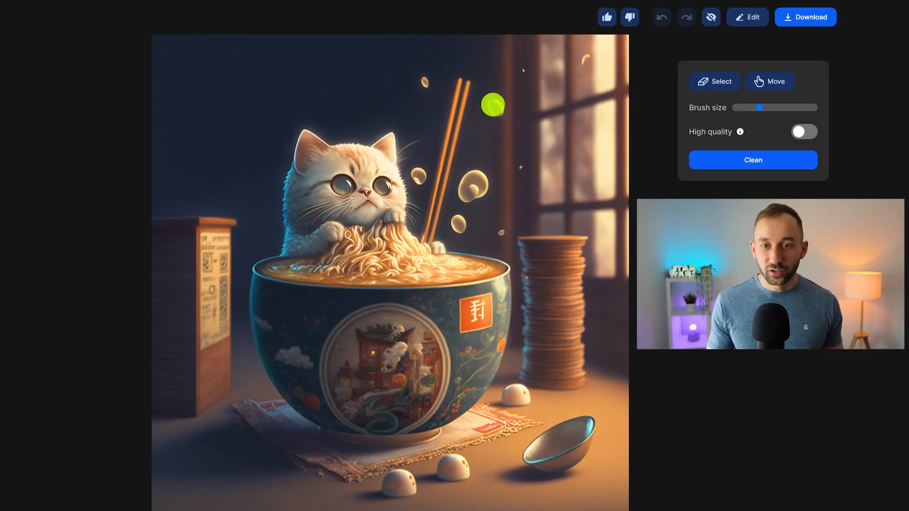
# Paint over the floating bubbles around the cat and chopsticks with the Select brush.
pyautogui.click(660, 17)
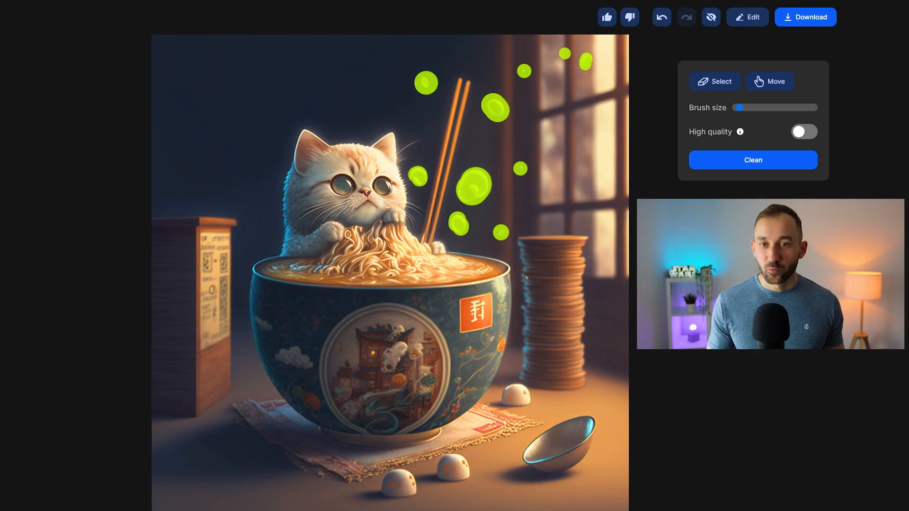
pyautogui.moveTo(753, 160)
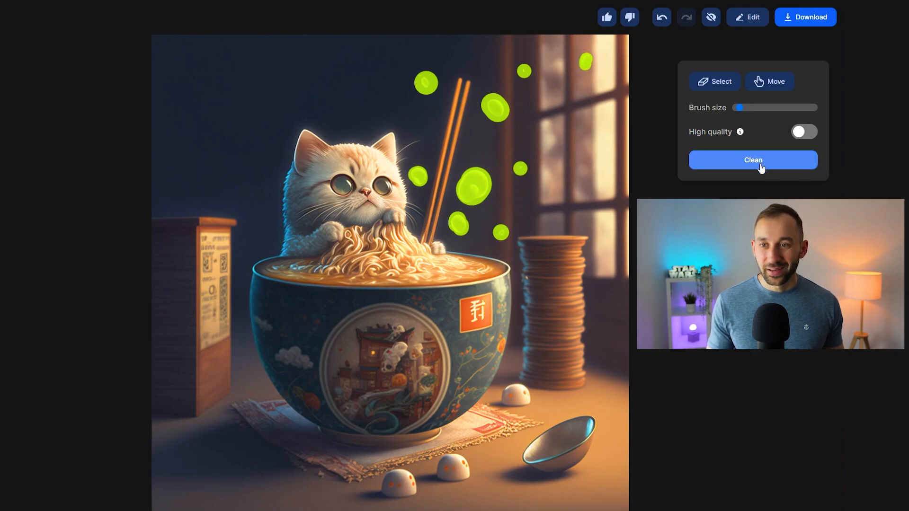
# Clean away the bubbles and chopstick spots, shrink the brush, and mark the marshmallows and spoon.
pyautogui.click(752, 160)
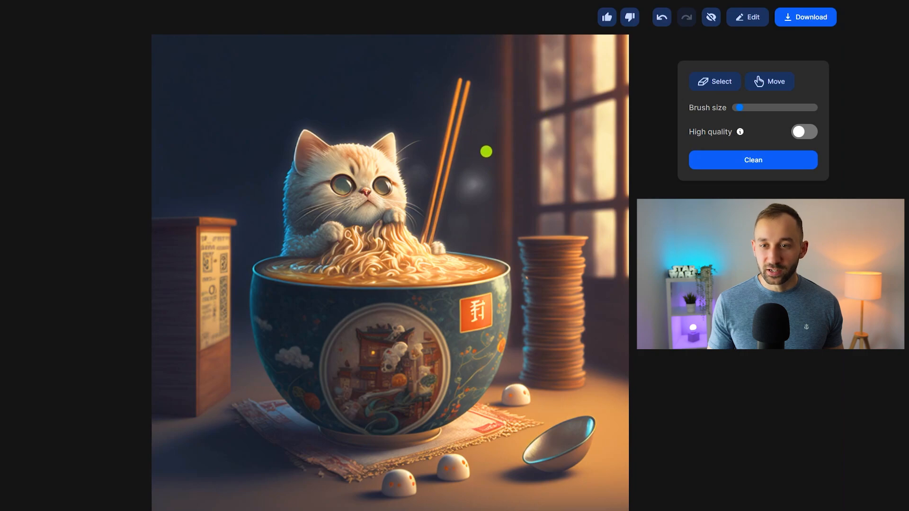
pyautogui.moveTo(488, 193)
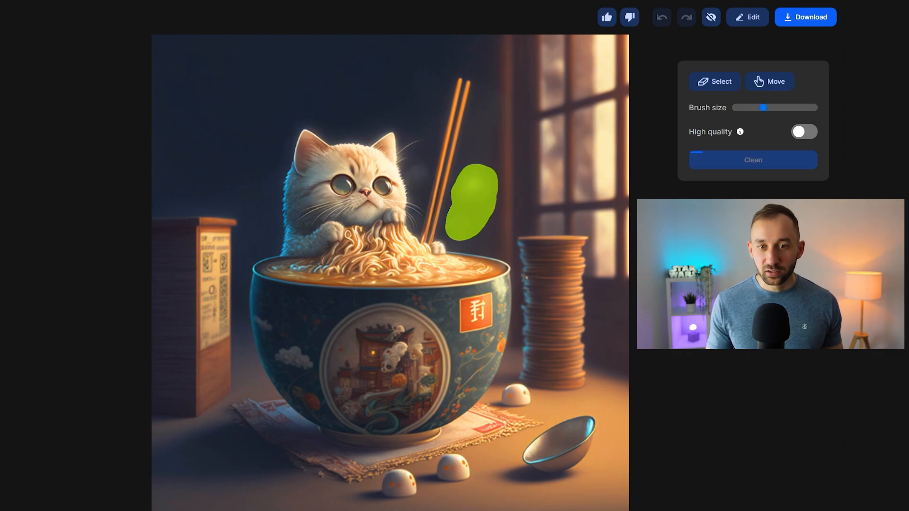
pyautogui.click(752, 160)
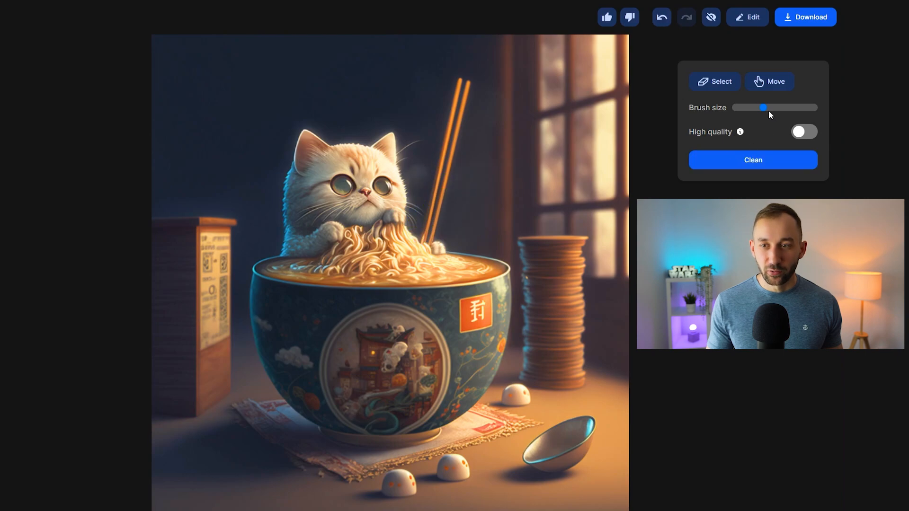
pyautogui.click(421, 174)
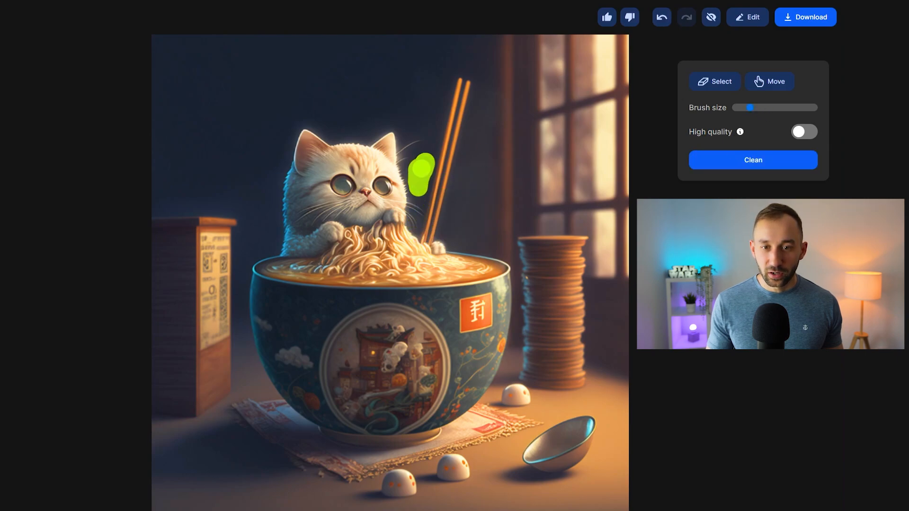
pyautogui.click(752, 159)
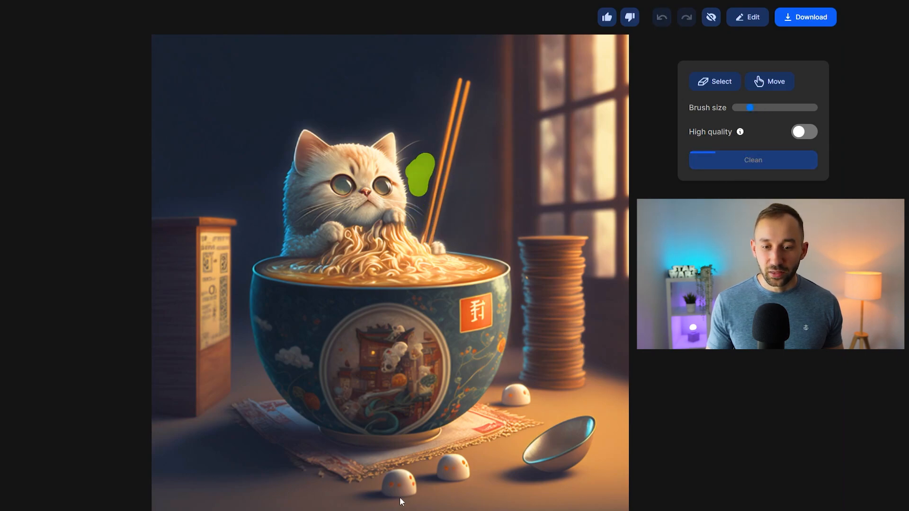
pyautogui.click(752, 160)
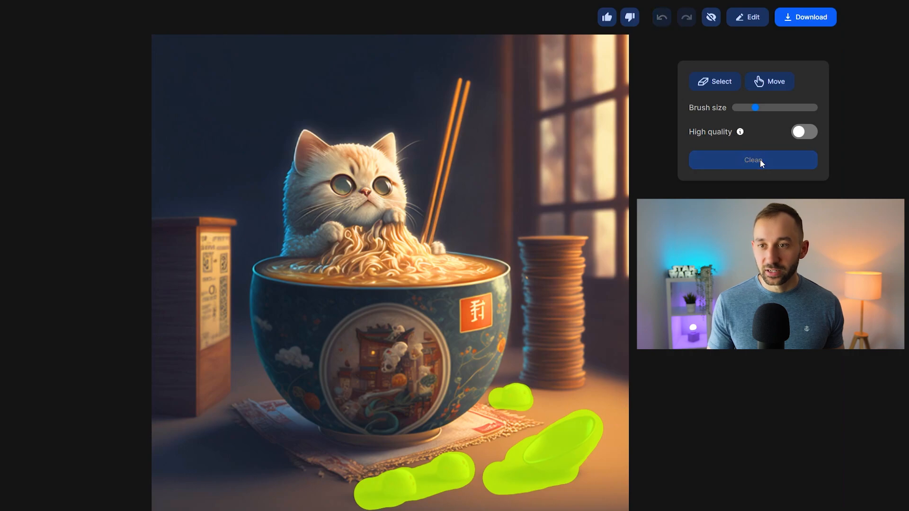
# Erase the marshmallows and spoon, zoom in, and clean up the leftover table shadows.
pyautogui.click(752, 160)
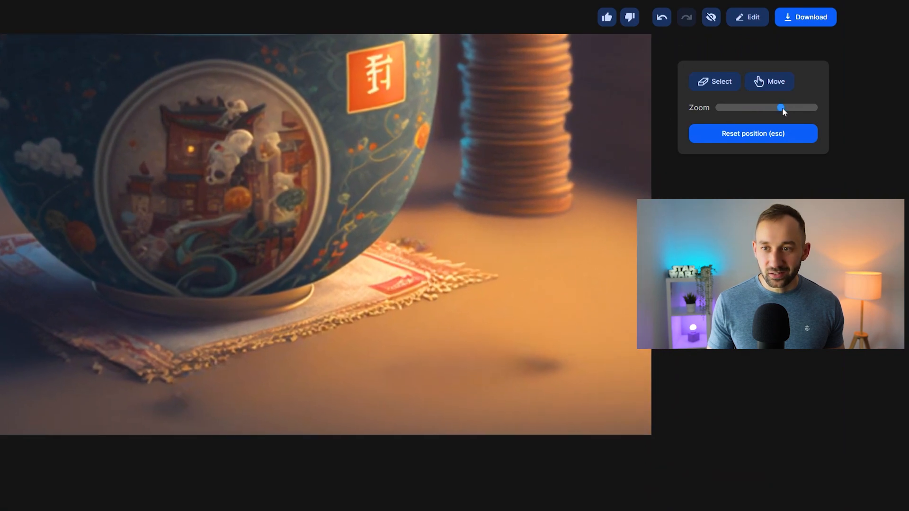
pyautogui.click(715, 81)
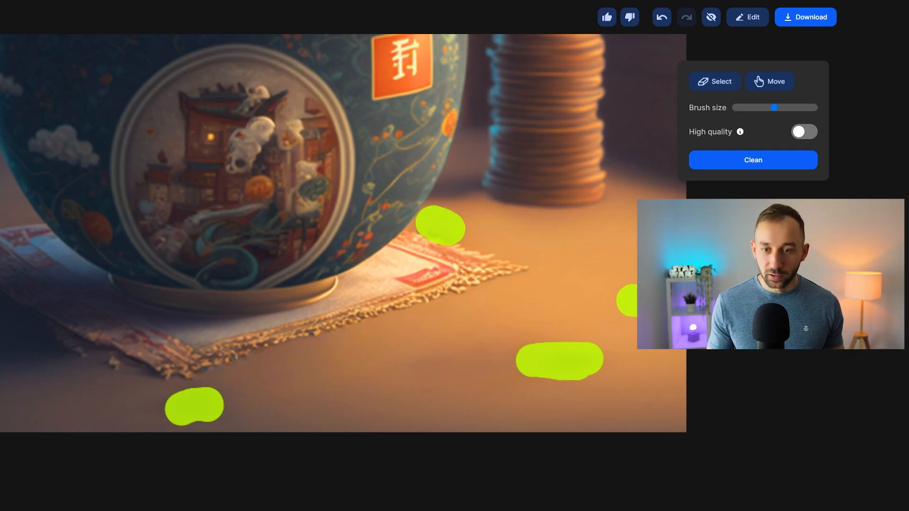
pyautogui.click(752, 160)
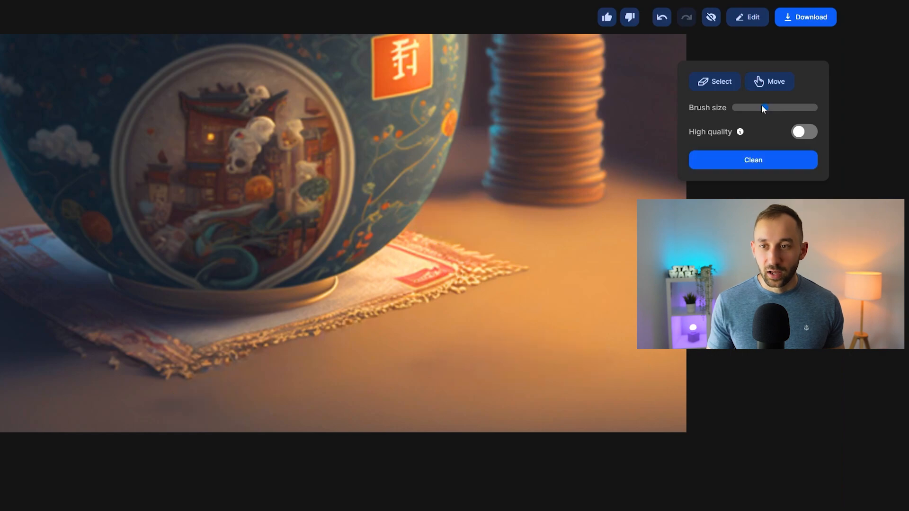
pyautogui.click(769, 81)
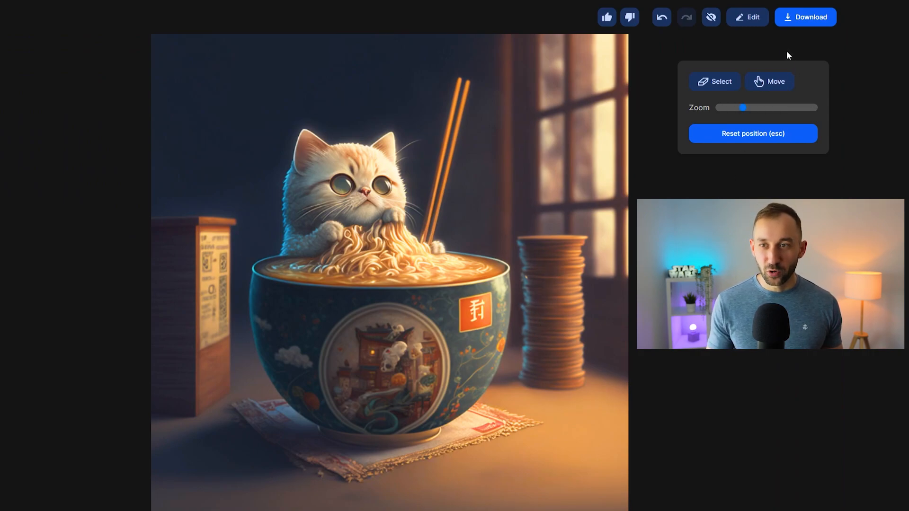
pyautogui.moveTo(711, 17)
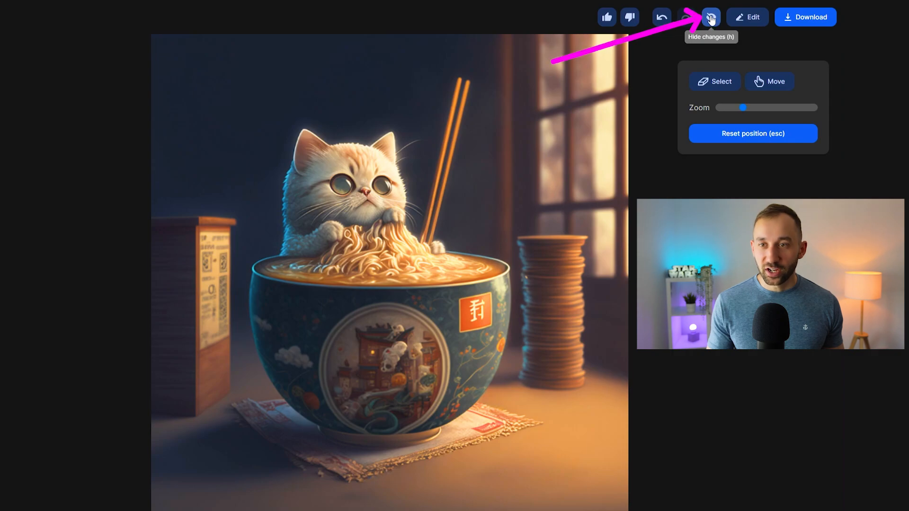
# Check the cleaned image against the original with Hide changes, then download it.
pyautogui.click(710, 17)
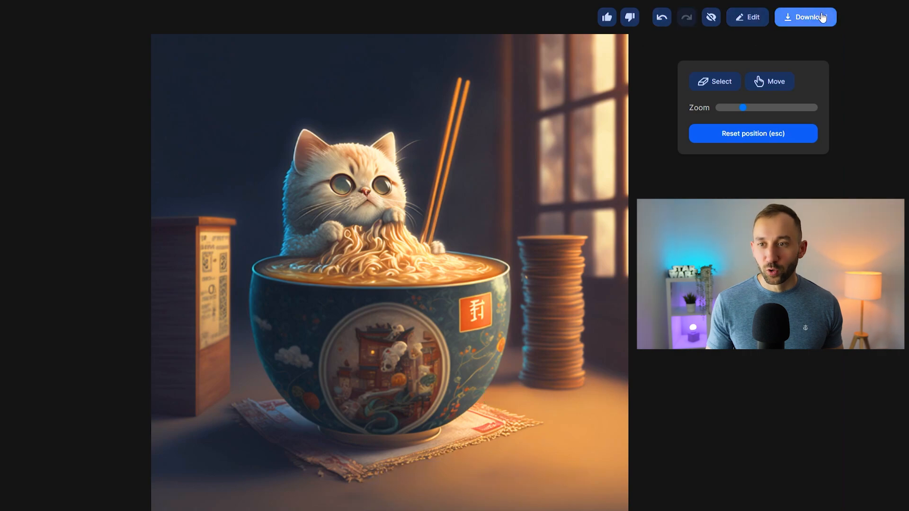
pyautogui.click(805, 16)
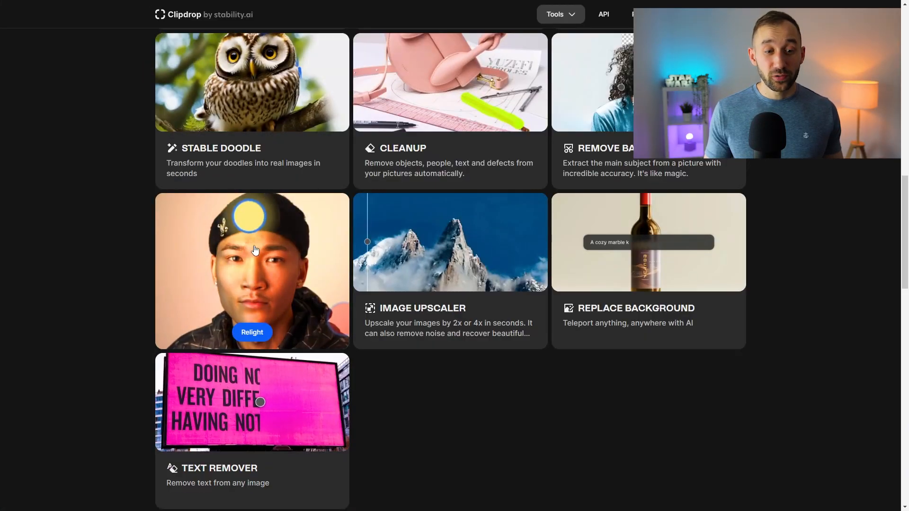
pyautogui.moveTo(253, 320)
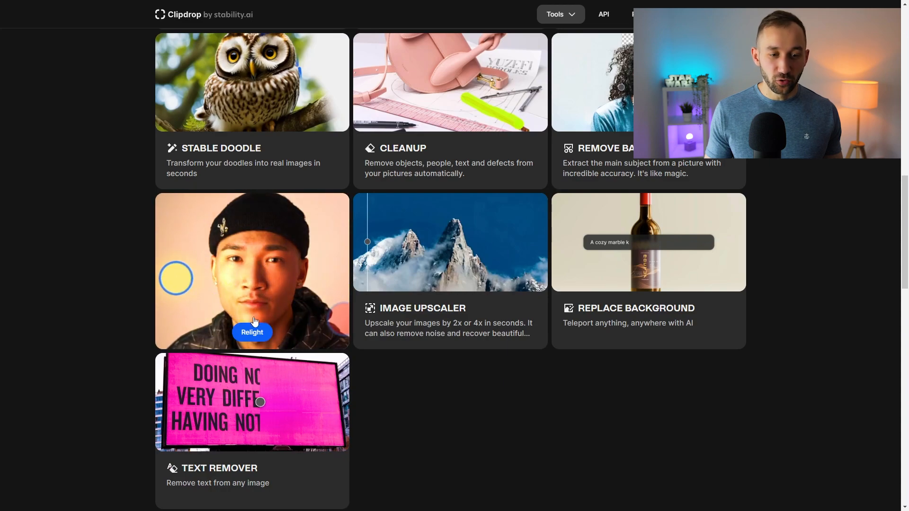
# Open the Relight tool on the cleaned cat-in-ramen image.
pyautogui.click(252, 332)
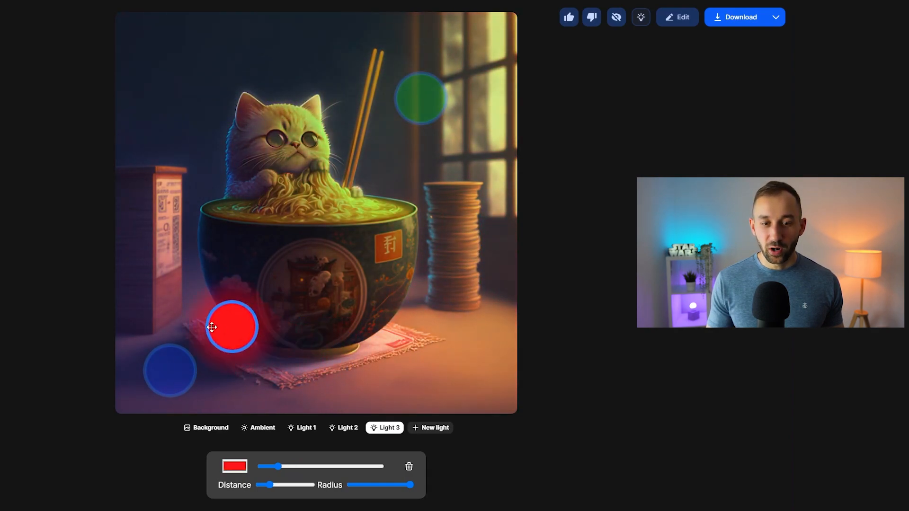
# Move the red light over the window and the blue light by the left box, and delete Light 3.
pyautogui.click(342, 427)
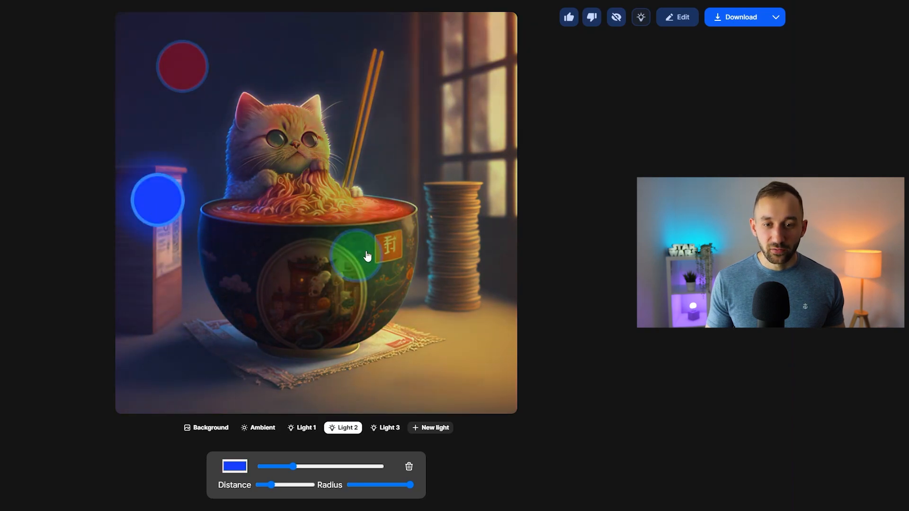
pyautogui.click(388, 428)
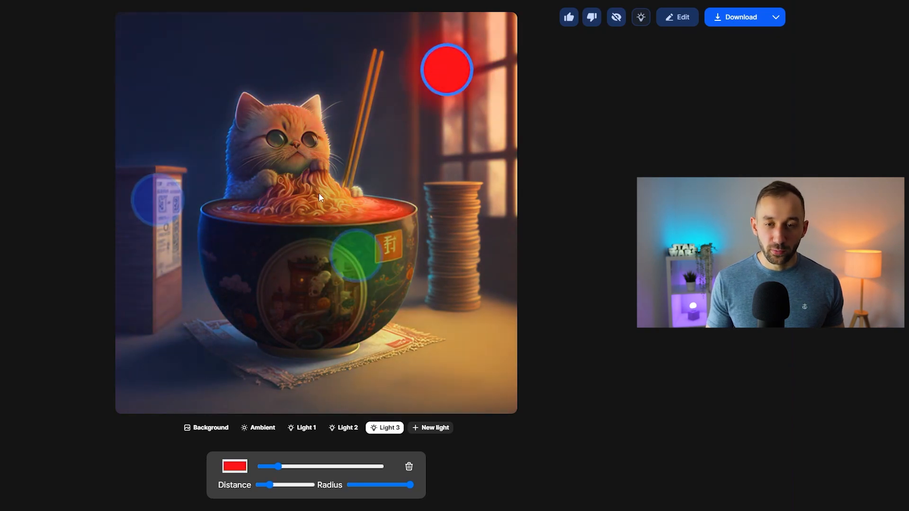
pyautogui.click(305, 428)
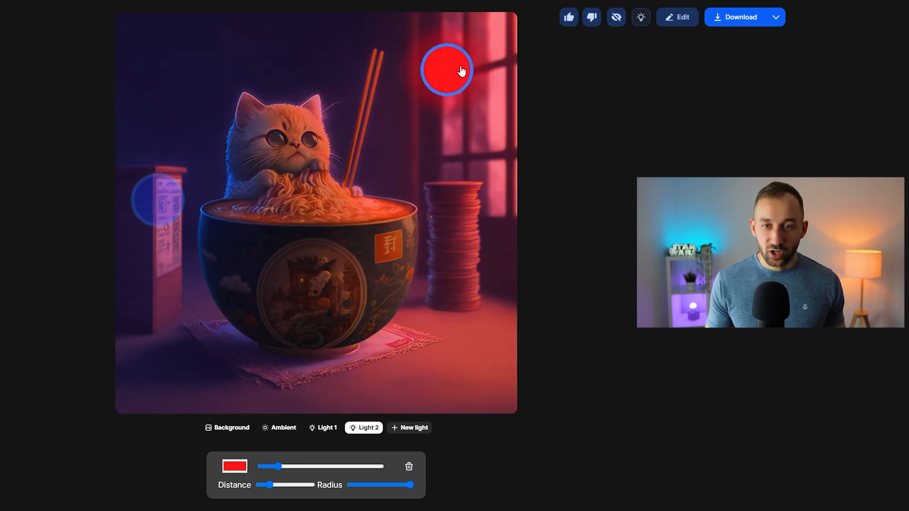
pyautogui.click(235, 467)
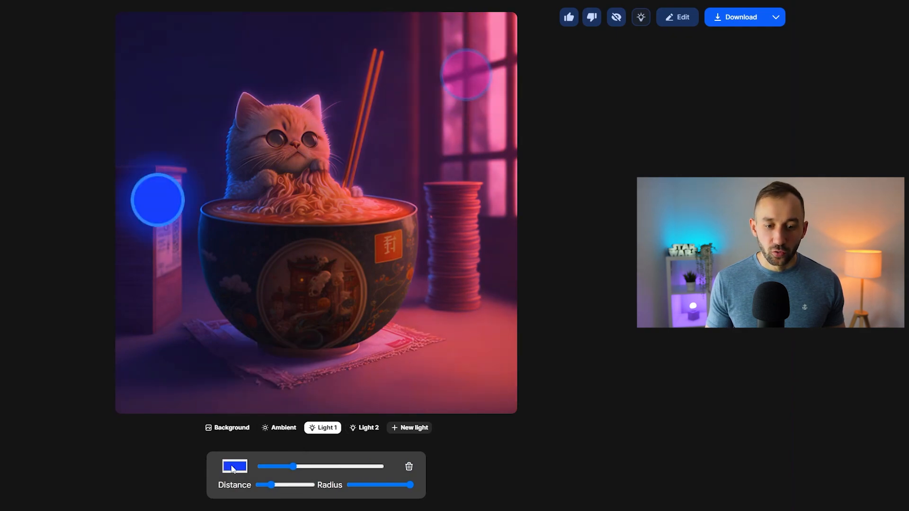
pyautogui.click(234, 467)
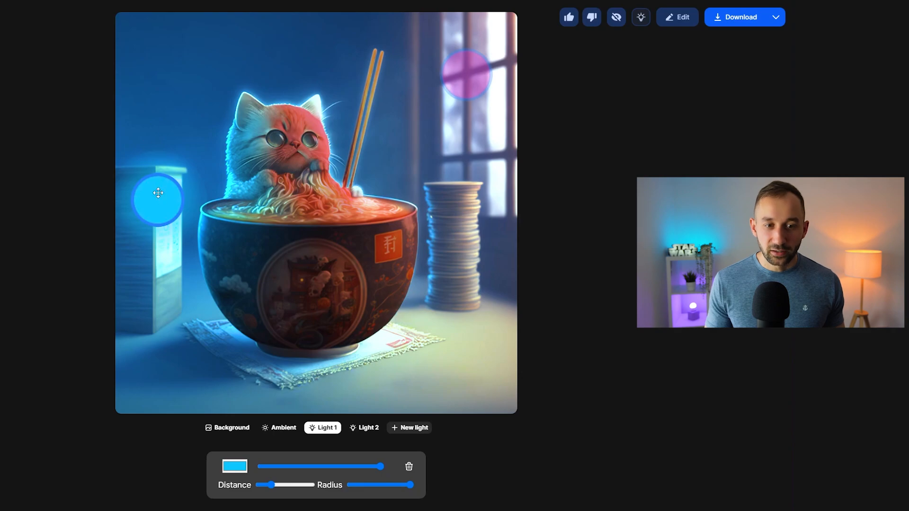
# Make Light 1 cyan at the left edge and Light 2 pink at the window.
pyautogui.moveTo(158, 193); pyautogui.dragTo(133, 169)
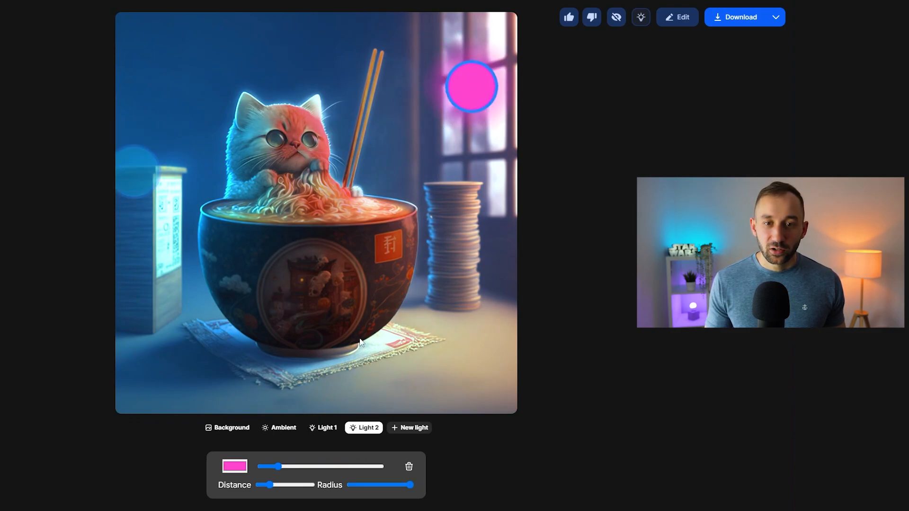
# Brighten both lights, tune distance and radius, and move the pink light to the bottom right.
pyautogui.click(323, 426)
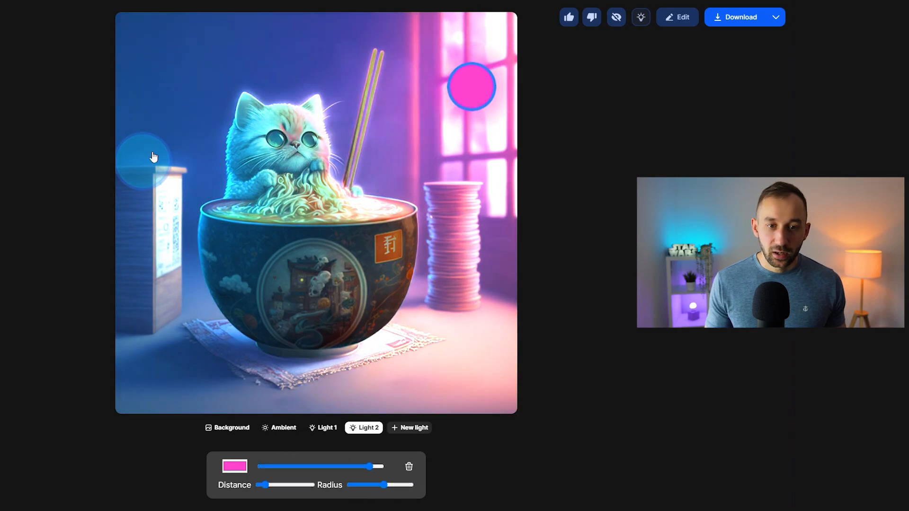
pyautogui.click(325, 428)
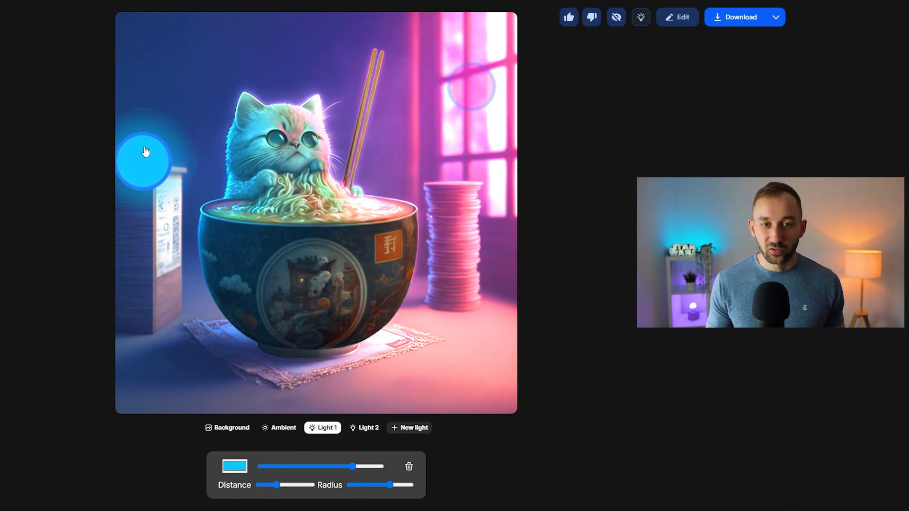
pyautogui.click(368, 427)
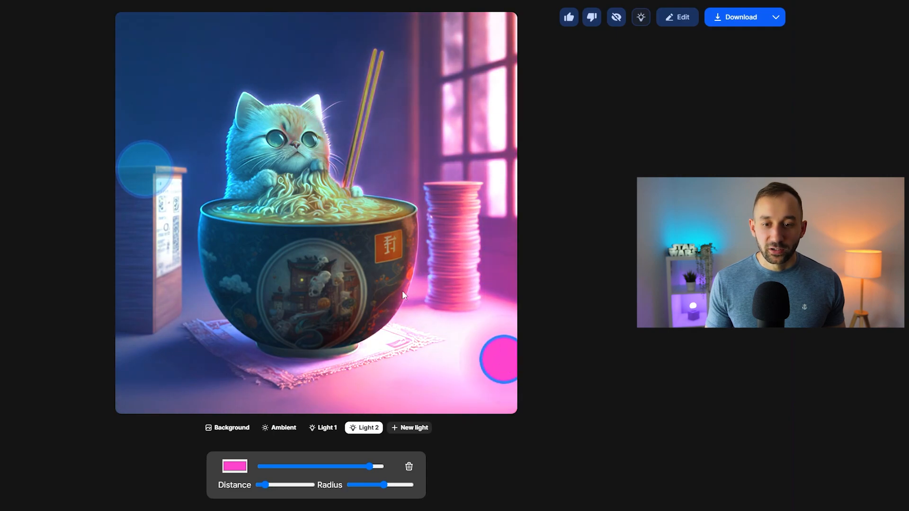
pyautogui.moveTo(503, 370)
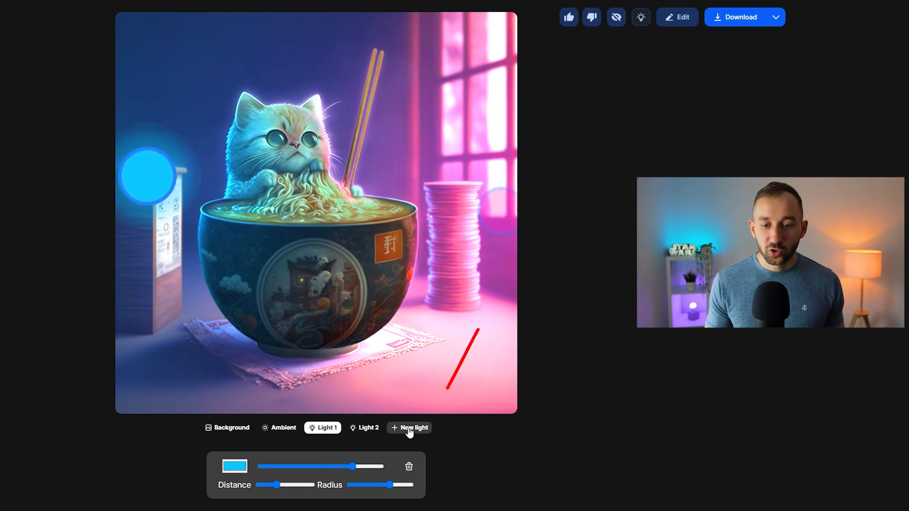
# Add and delete a trial white light, then preview the cyan-and-pink lit cat without markers.
pyautogui.click(408, 428)
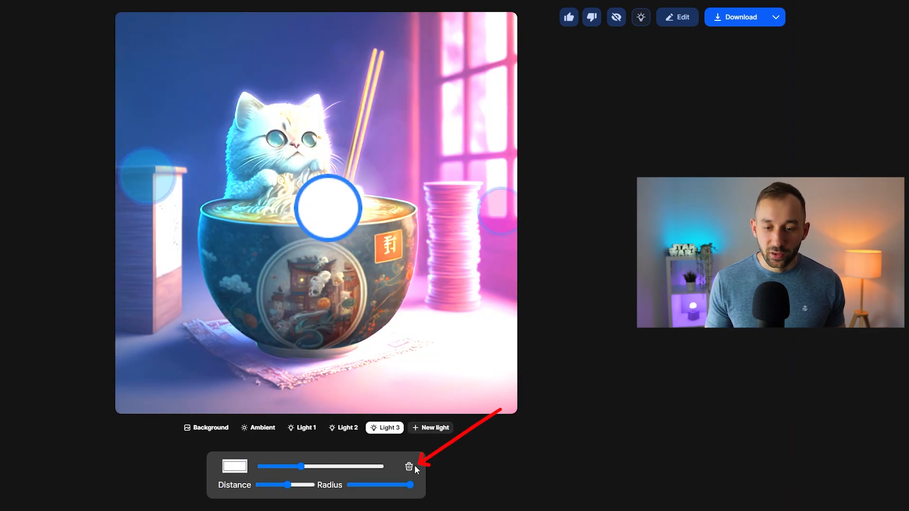
pyautogui.click(408, 465)
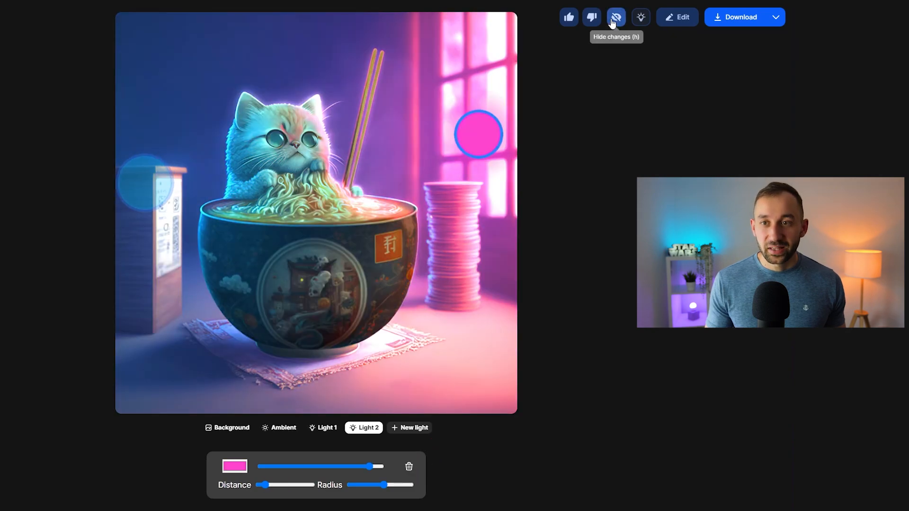
pyautogui.click(616, 17)
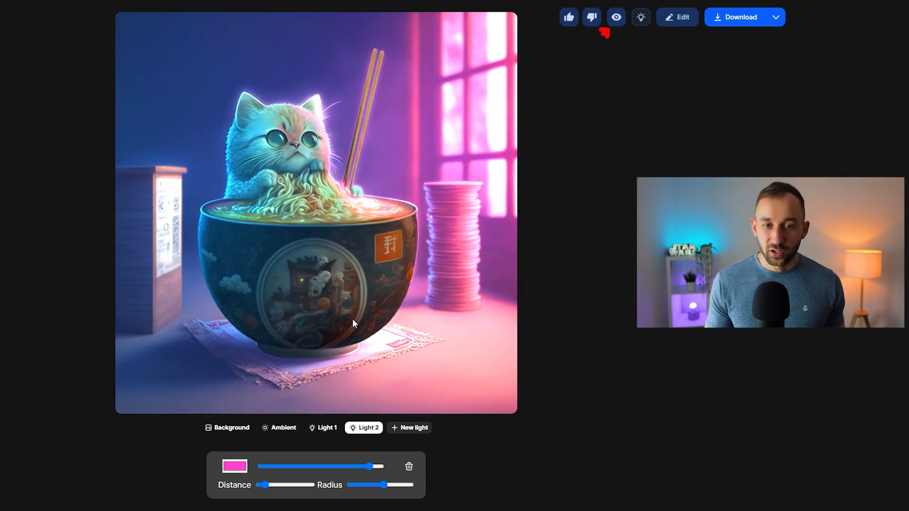
pyautogui.moveTo(640, 17)
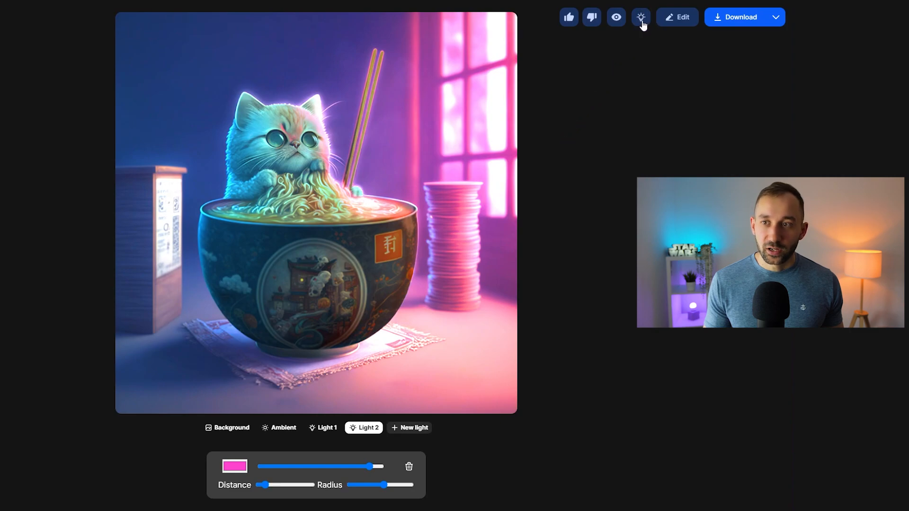
# Download the cyan-and-pink relit cat-in-ramen image.
pyautogui.click(615, 17)
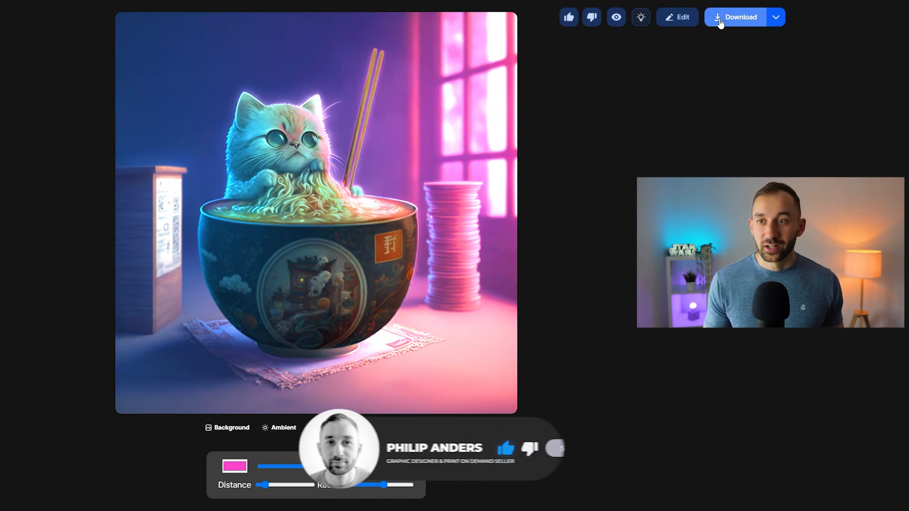
pyautogui.click(740, 17)
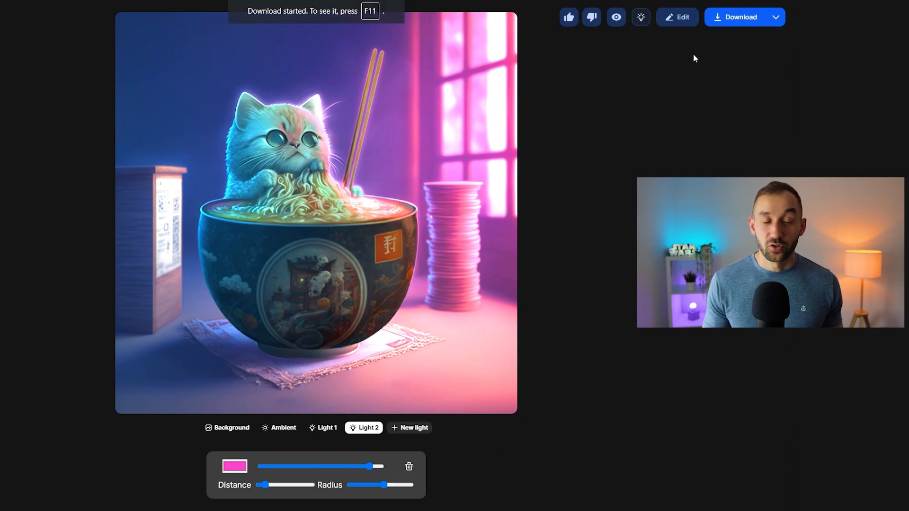